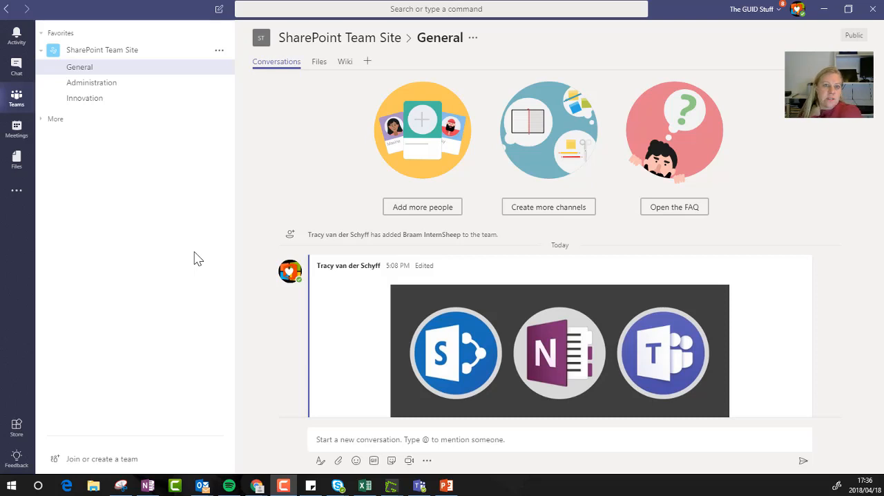
mouse_move(314, 170)
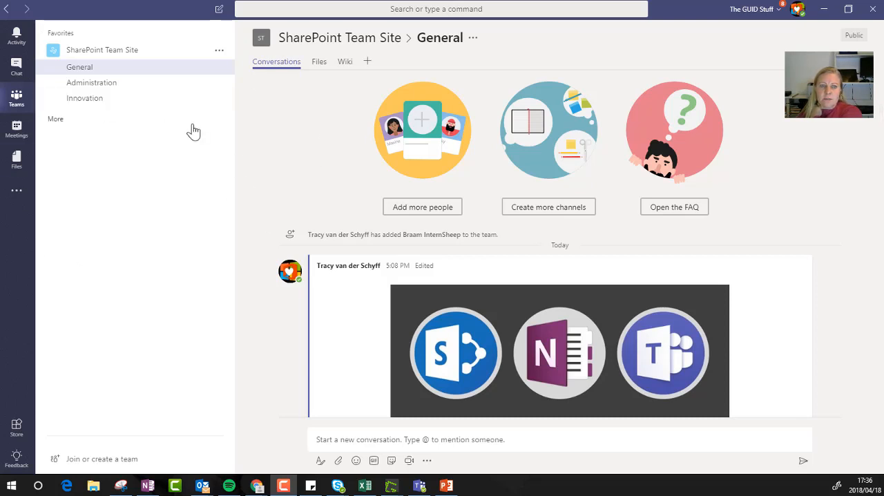
Start adding a OneNote tab to General and try creating a new notebook.
left_click(79, 67)
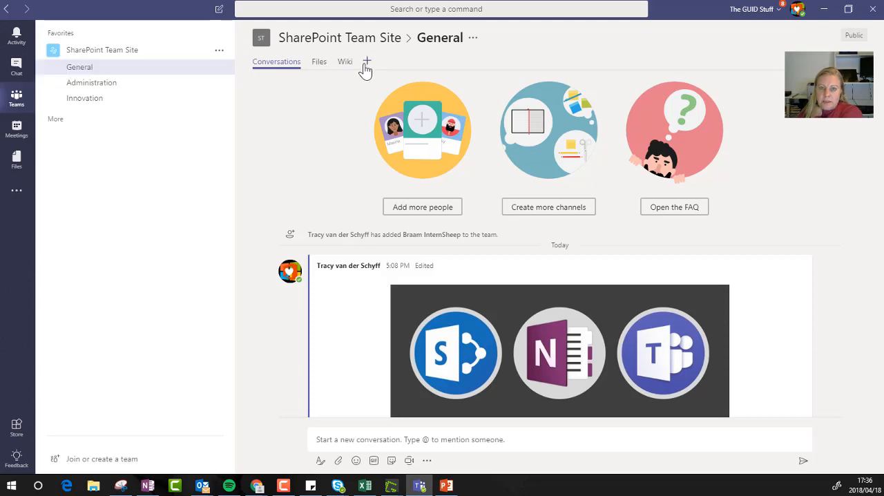
left_click(366, 61)
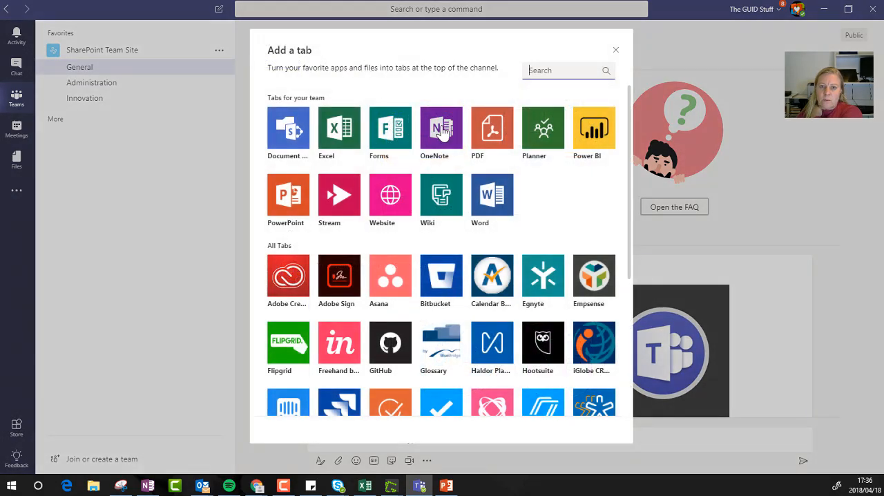
left_click(441, 130)
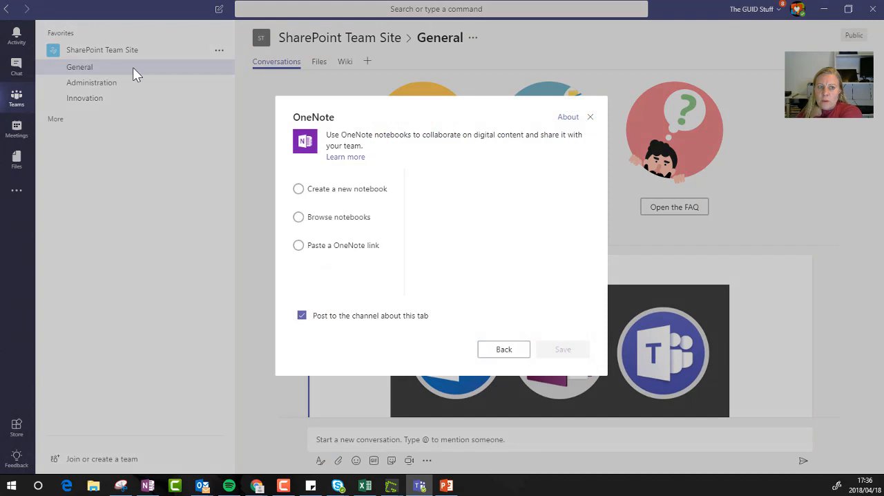
left_click(298, 188)
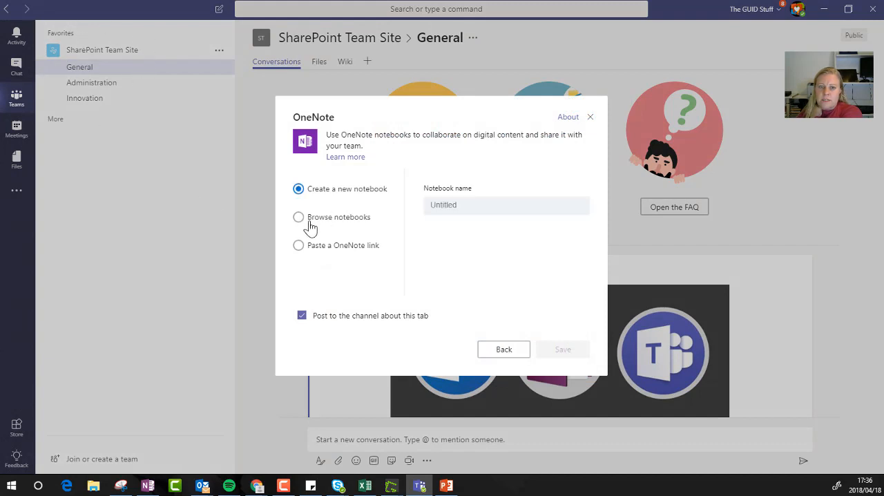
Browse existing notebooks, cancel the OneNote tab, and view General's Files.
left_click(298, 217)
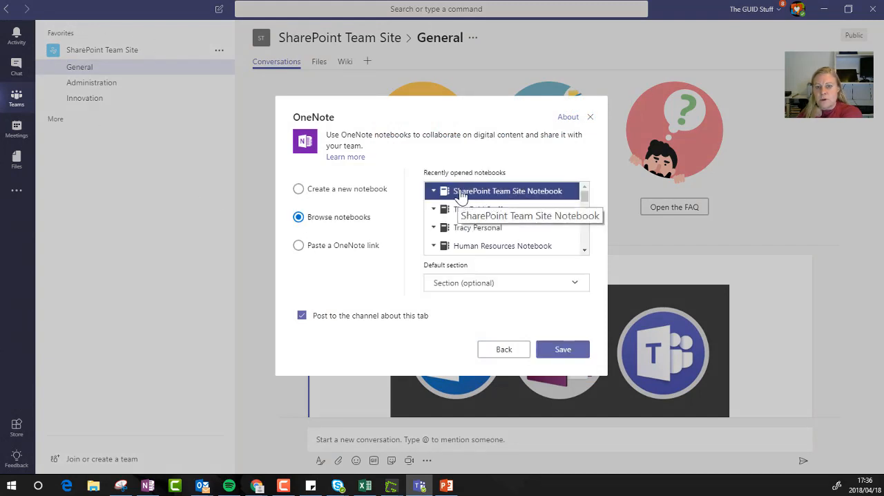
left_click(298, 188)
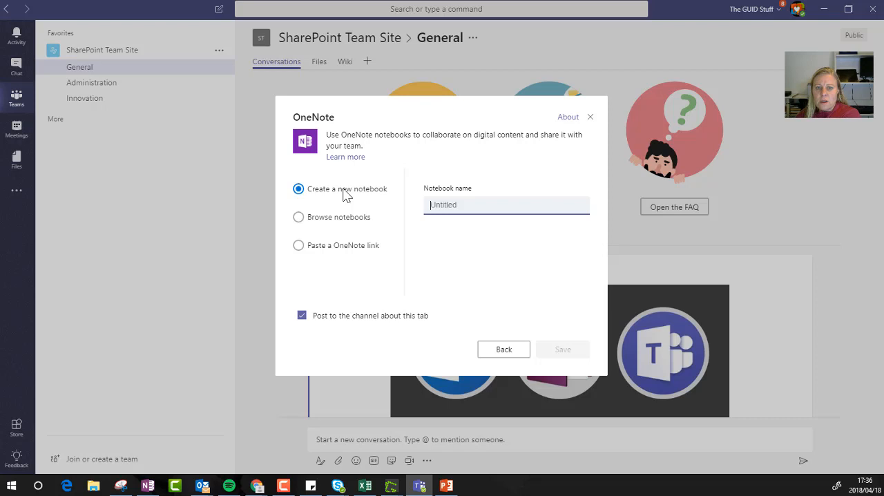
left_click(299, 217)
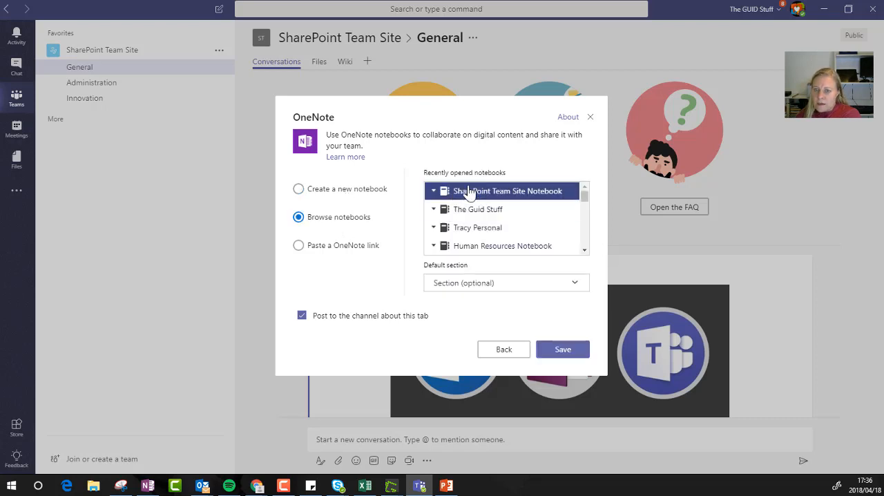
mouse_move(384, 193)
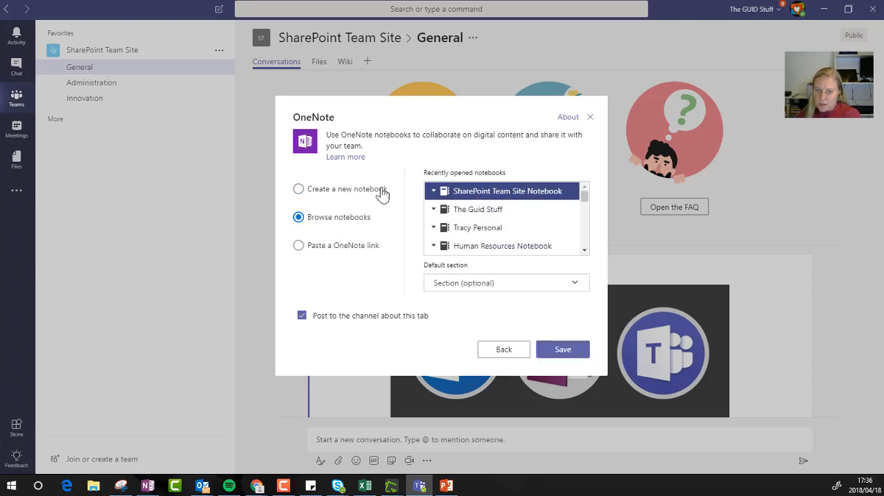
left_click(298, 245)
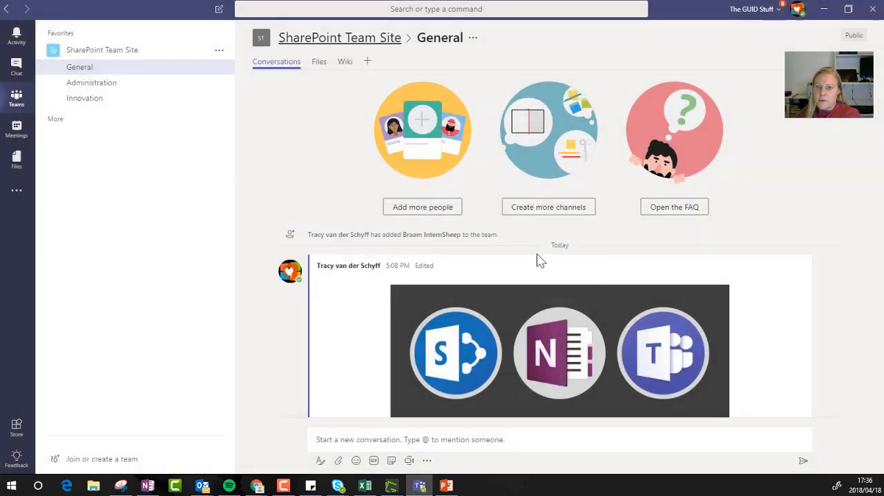
mouse_move(319, 139)
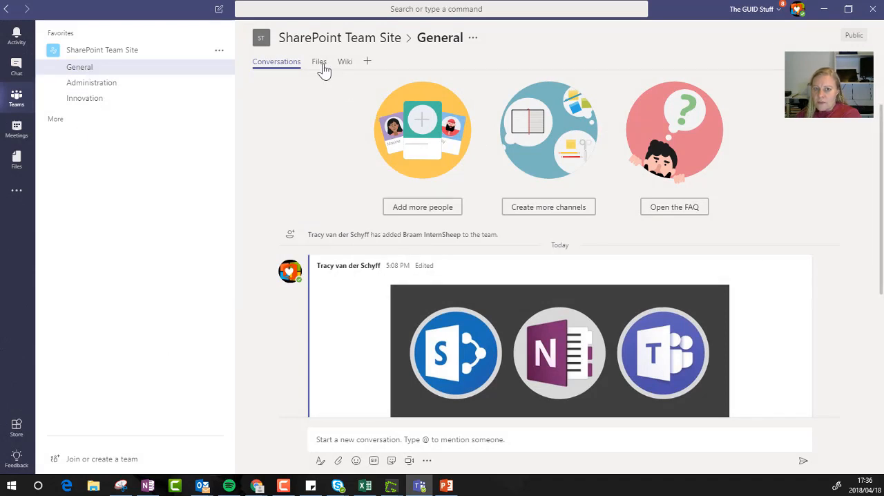
left_click(319, 61)
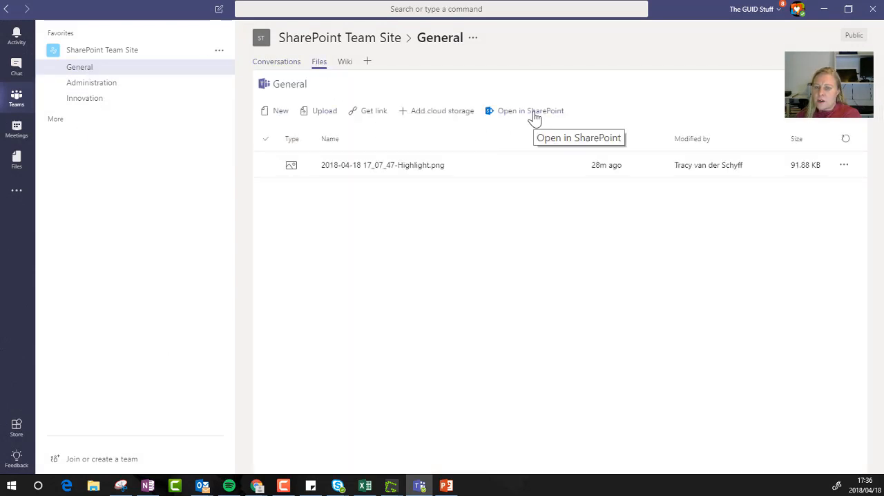
mouse_move(558, 302)
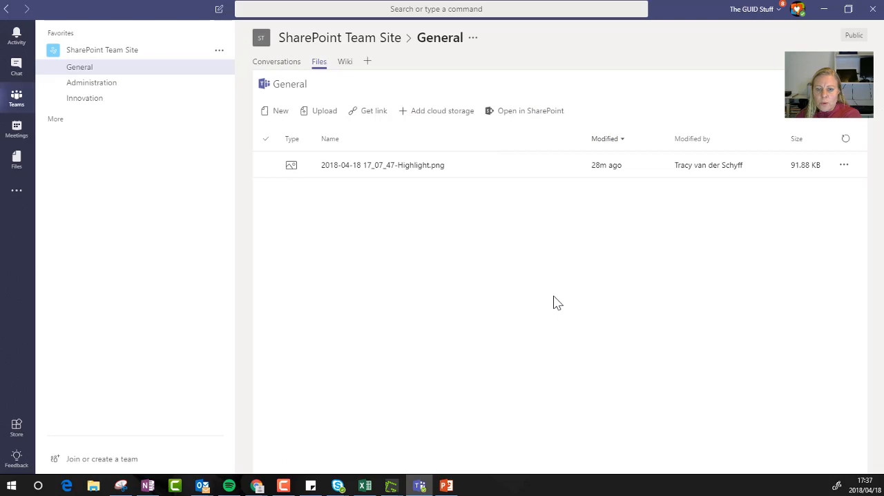
mouse_move(326, 384)
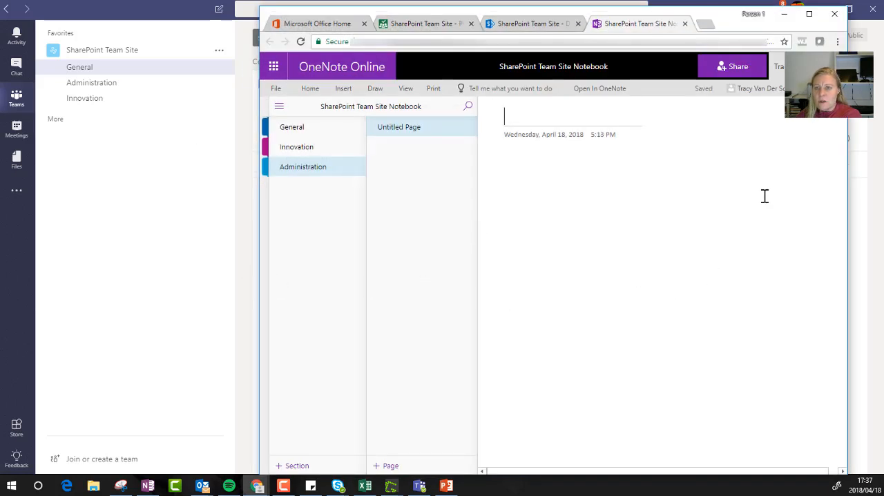
Switch to the browser tab showing the team site's Documents library.
left_click(529, 23)
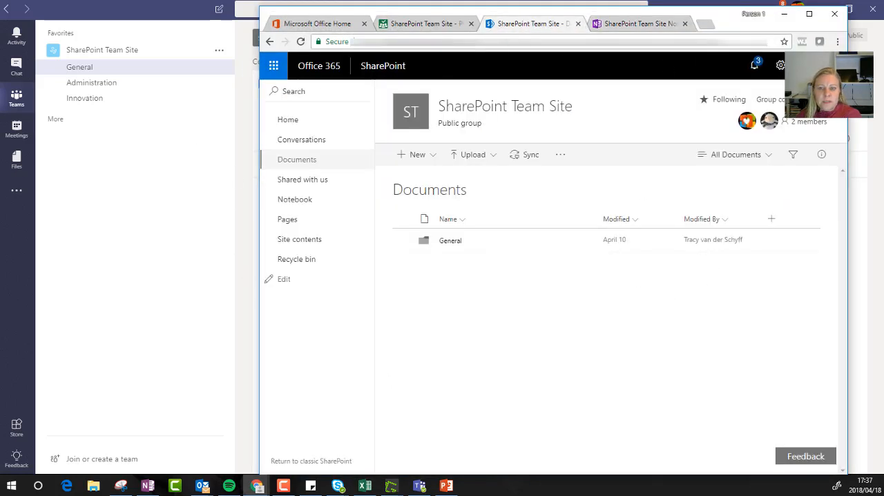
mouse_move(296, 160)
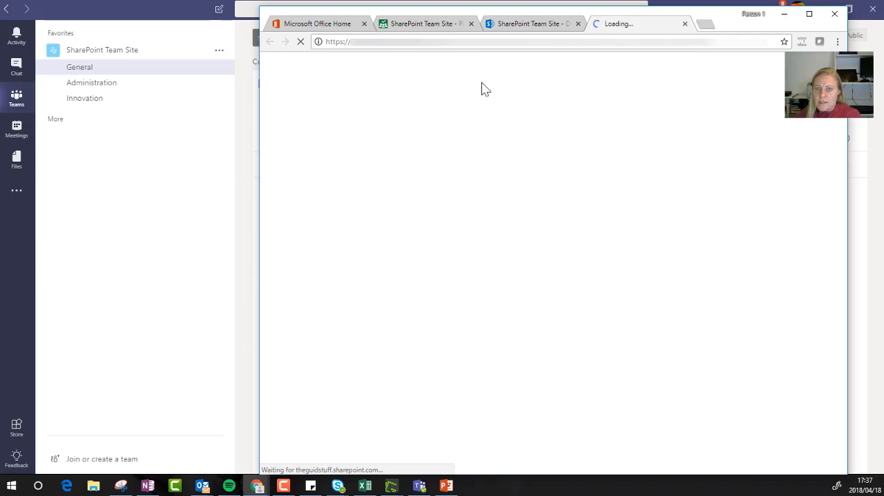
mouse_move(580, 194)
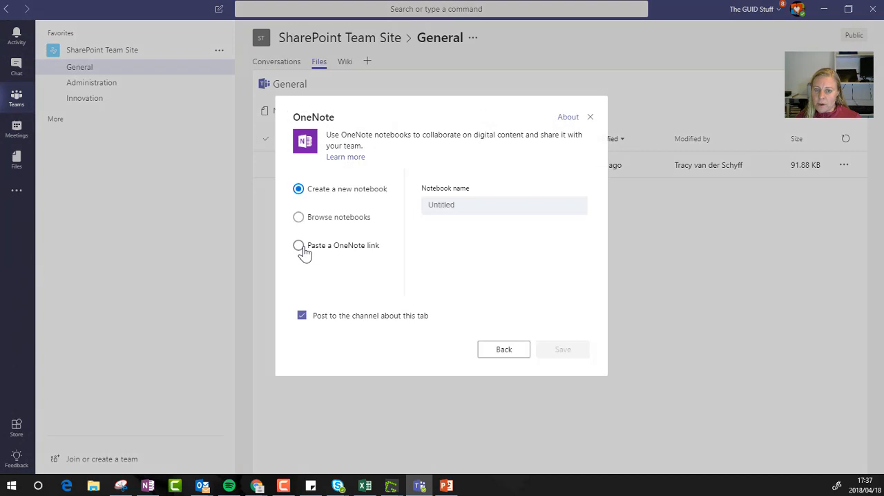
Link the SharePoint Team Site Notebook as a General tab and rename it 'OneNote'.
left_click(298, 245)
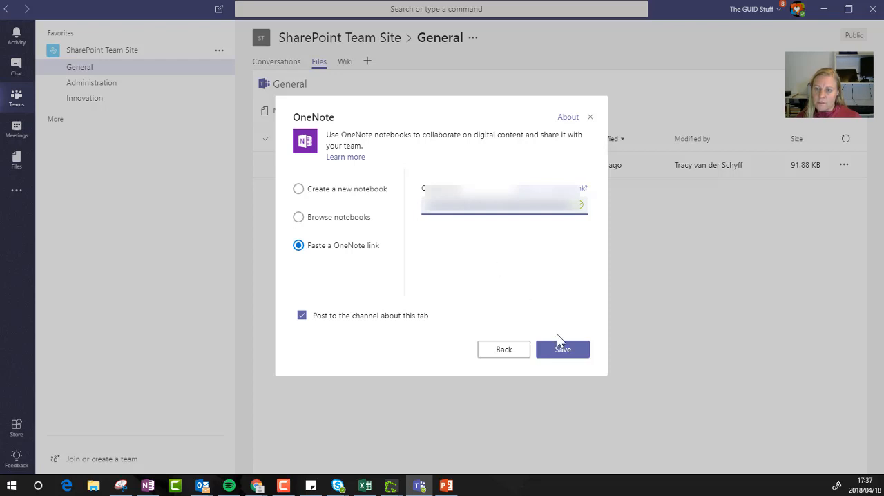
left_click(562, 349)
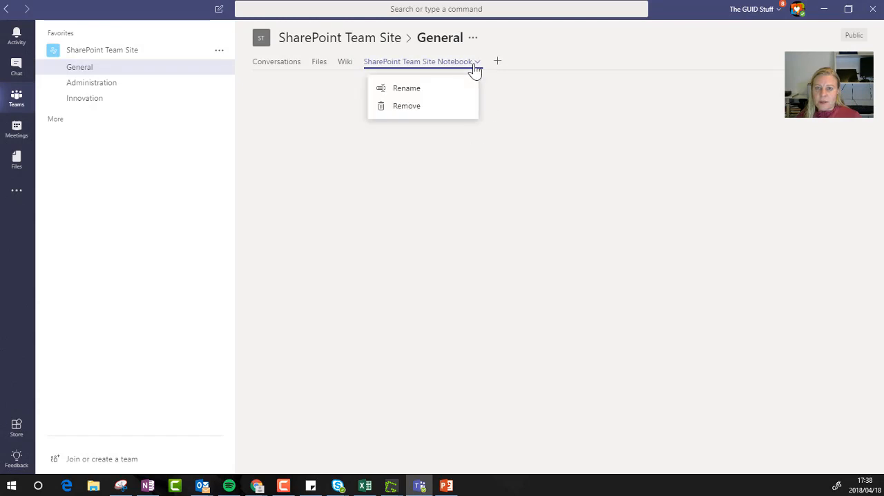
left_click(406, 87)
type("OneNote")
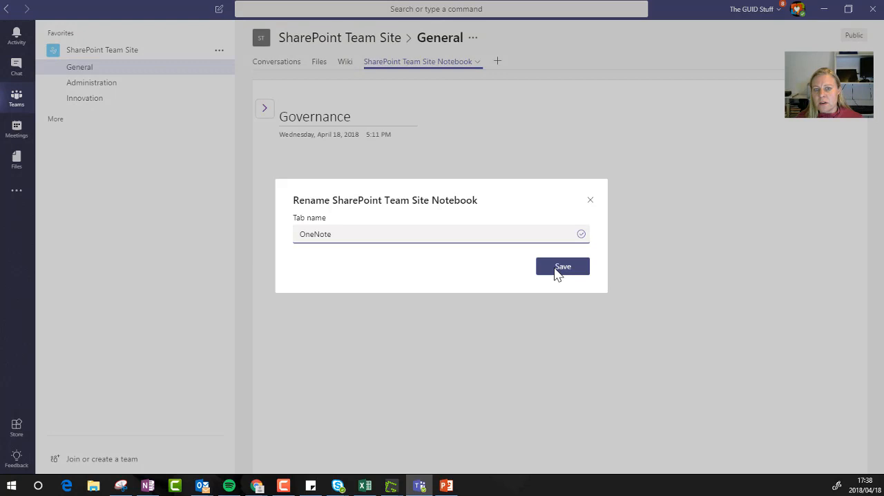
left_click(562, 266)
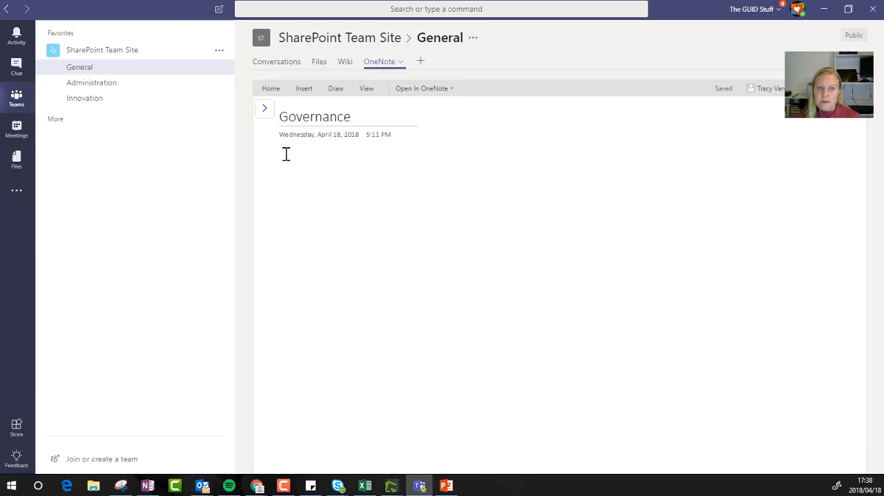
Open the ••• options menu for the SharePoint Team Site team.
left_click(264, 108)
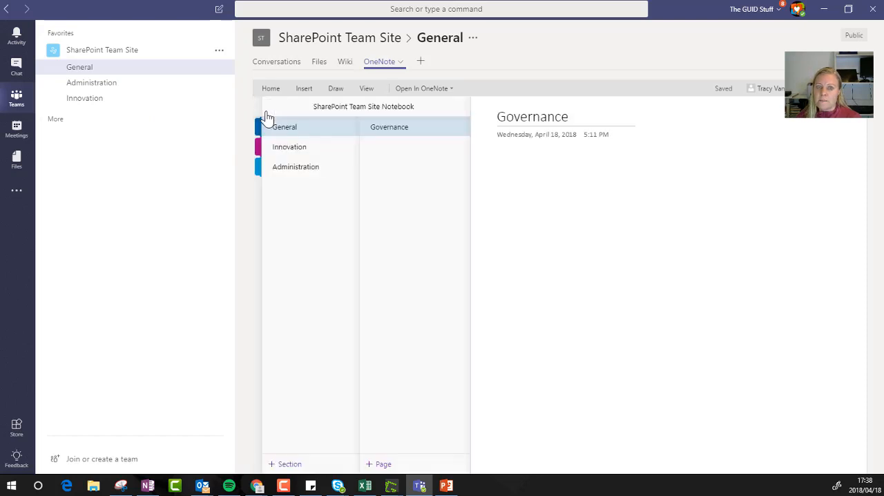
left_click(101, 50)
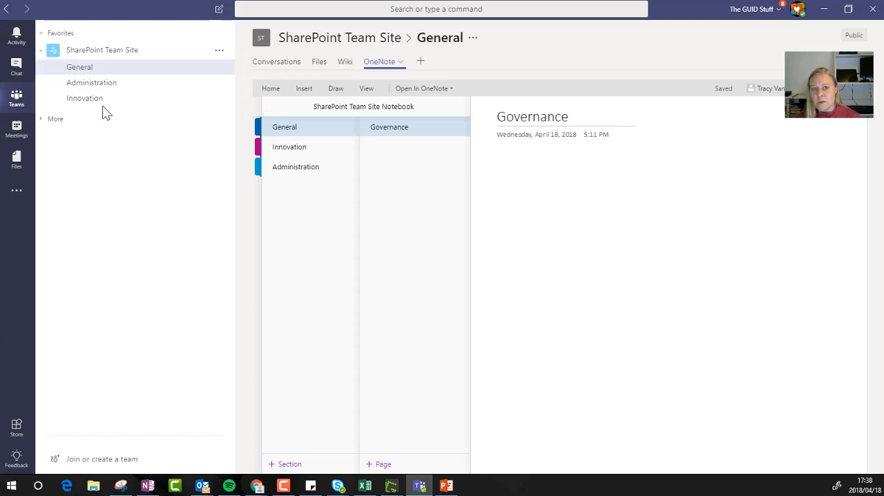
mouse_move(275, 212)
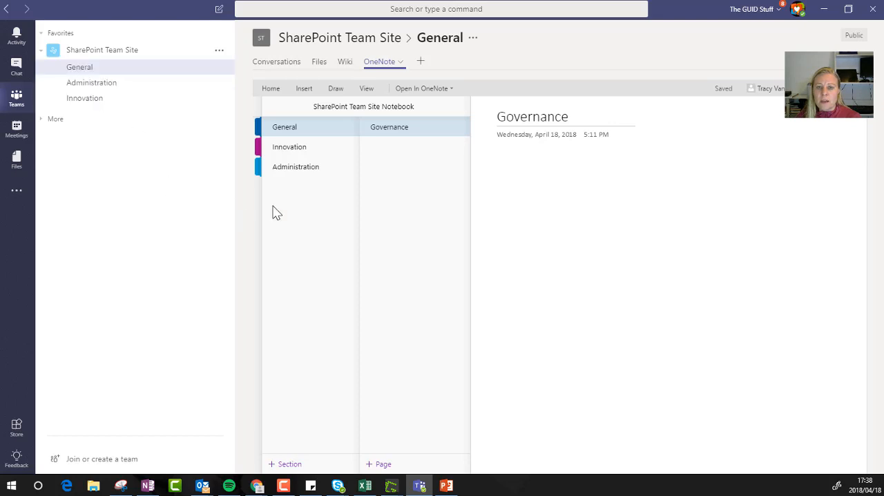
mouse_move(300, 138)
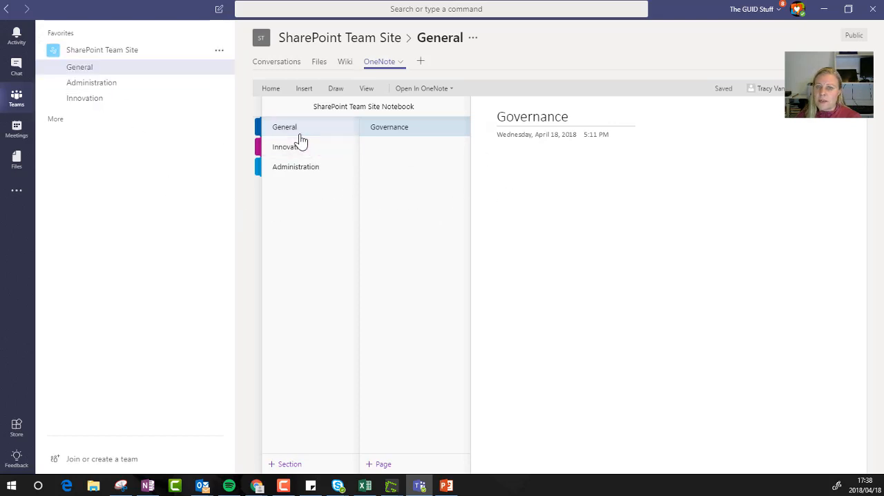
left_click(91, 82)
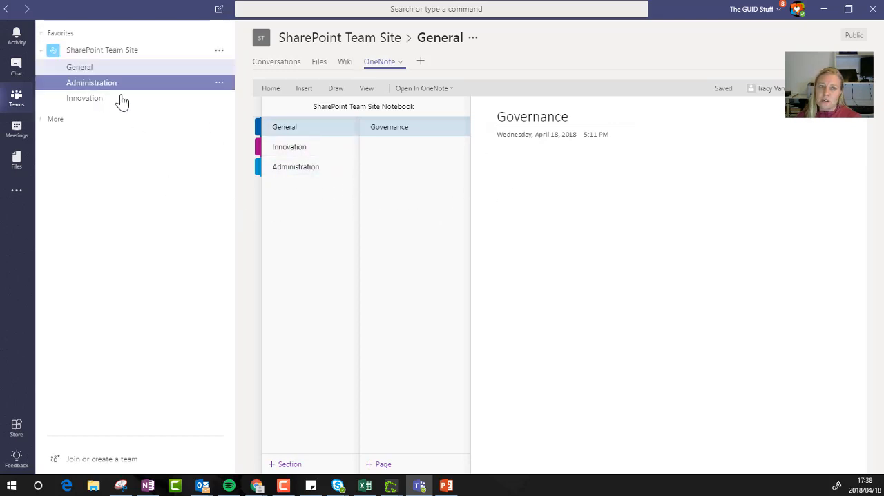
left_click(79, 67)
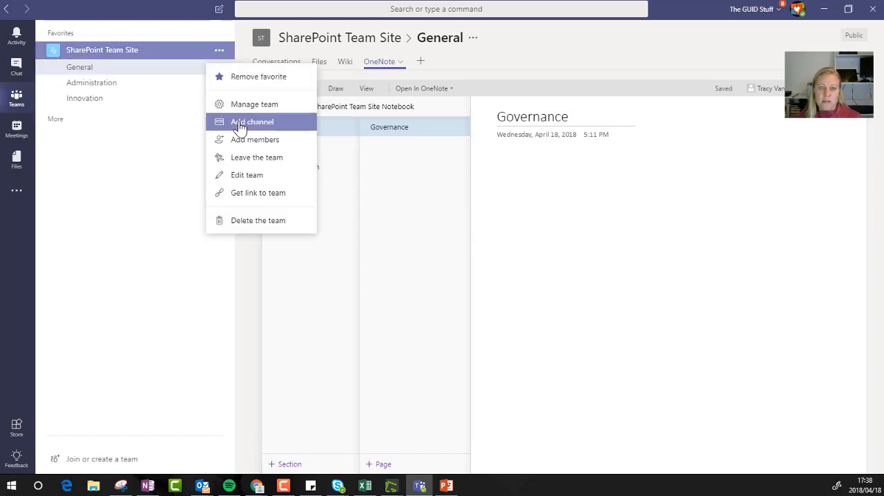
Add a channel named 'Development' to the SharePoint Team Site team.
left_click(252, 121)
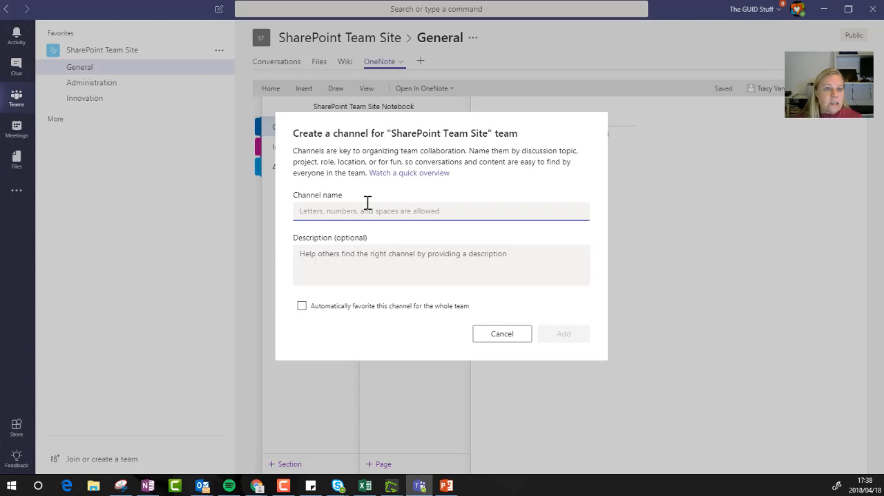
type("Develop")
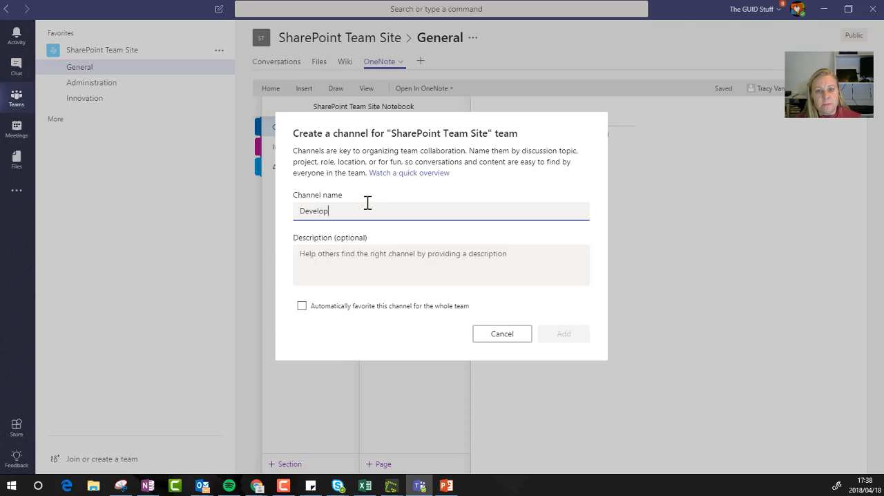
type("ment")
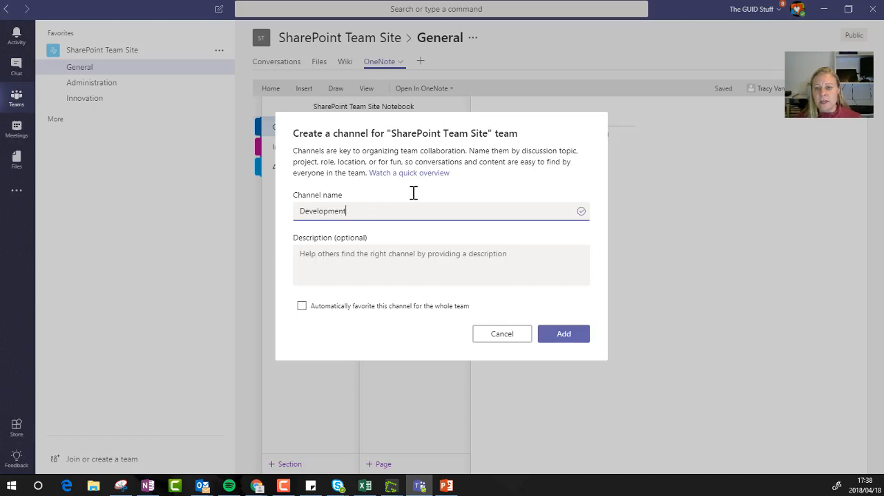
left_click(563, 333)
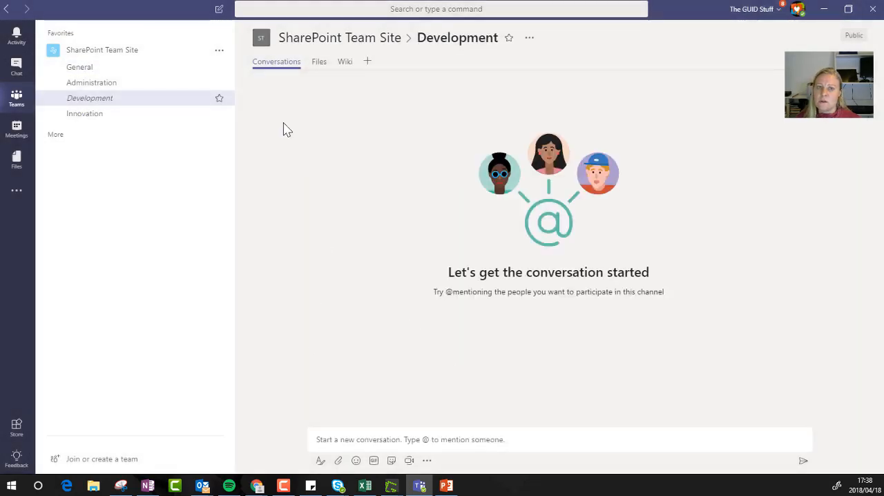
Favourite Development, add a 'Development' notebook section, and open the notebook online.
left_click(78, 66)
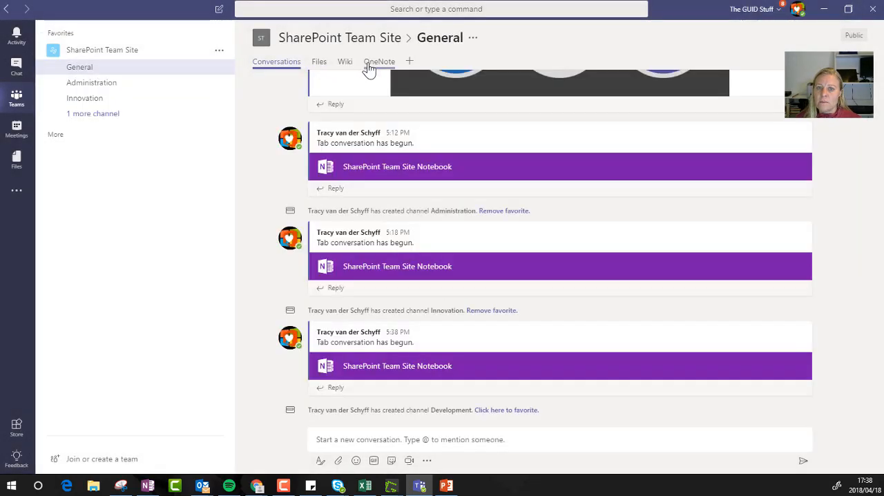
left_click(505, 410)
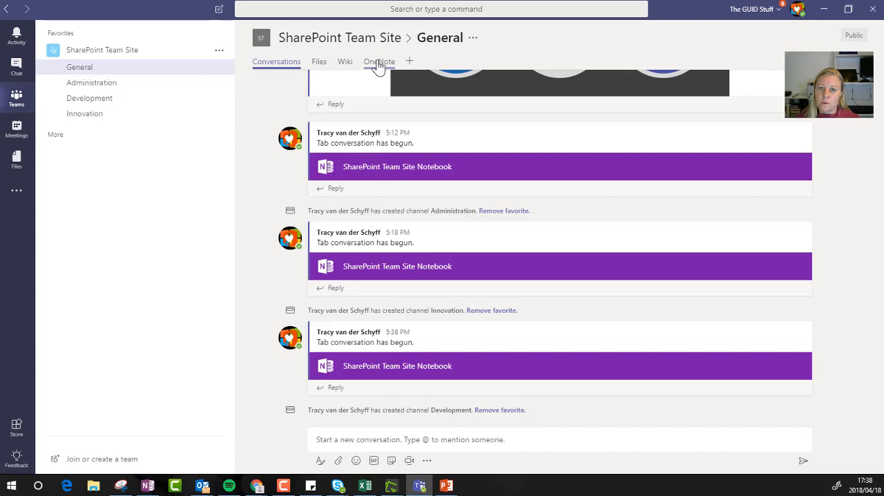
left_click(378, 61)
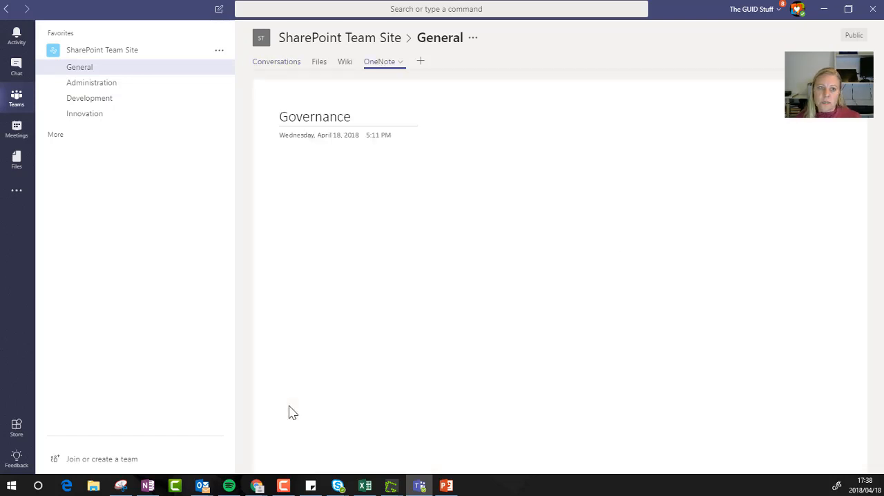
mouse_move(273, 103)
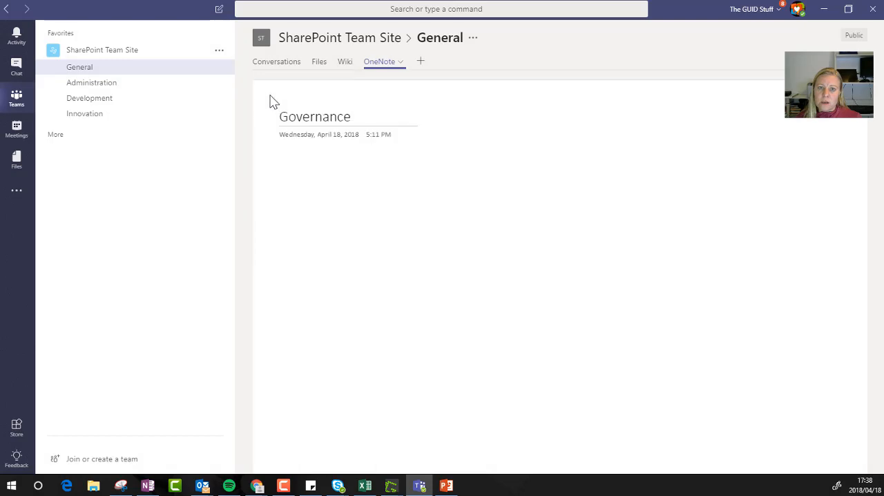
left_click(379, 62)
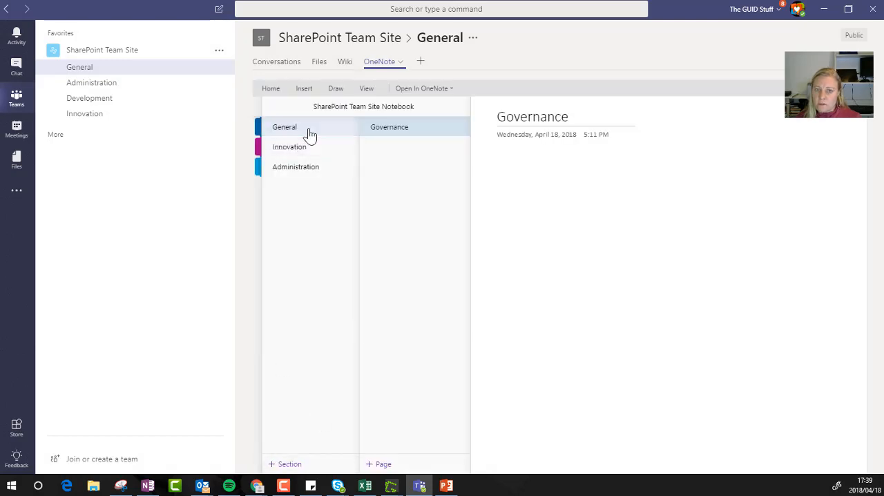
left_click(286, 463)
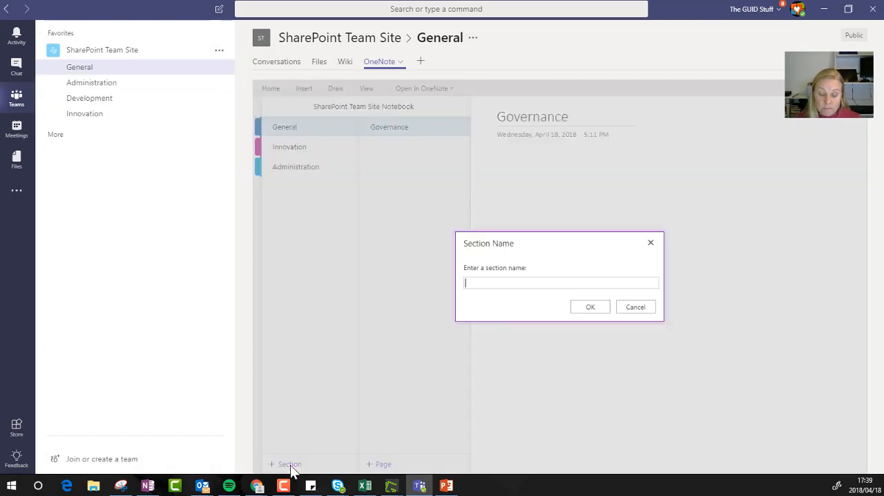
type("Developme")
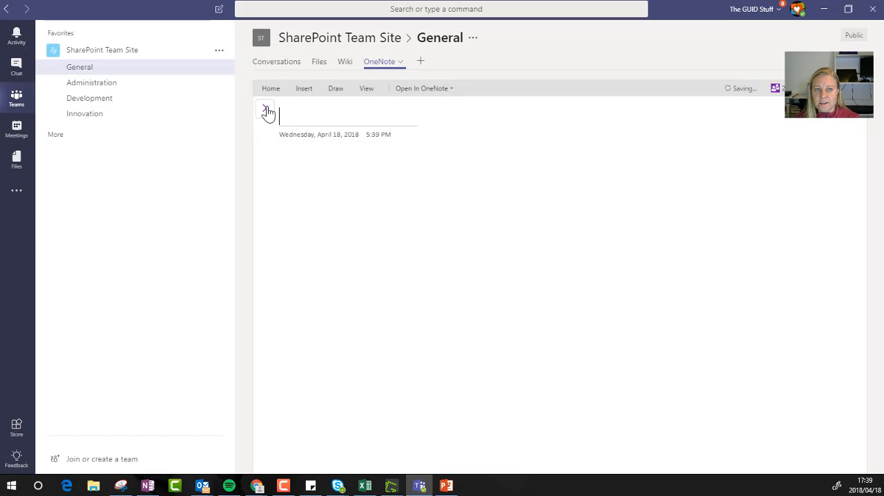
left_click(265, 111)
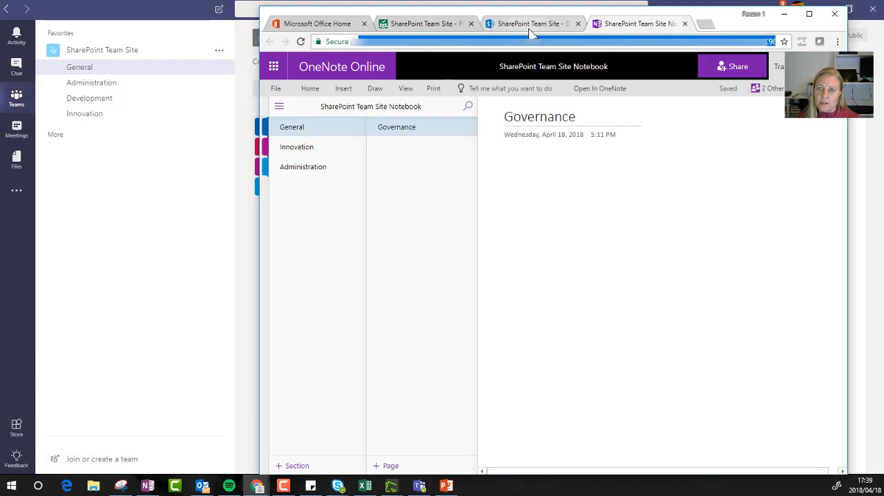
View the team site's Documents in the browser, then minimize it to return to Teams.
left_click(531, 23)
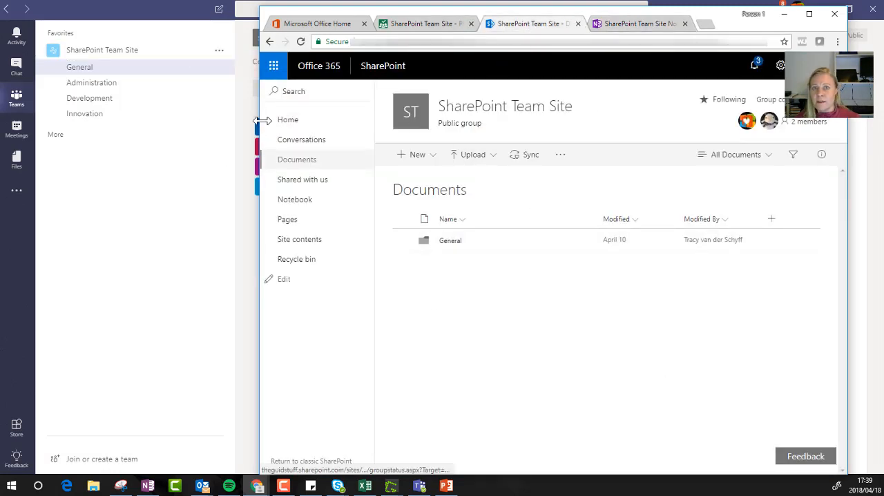
mouse_move(468, 313)
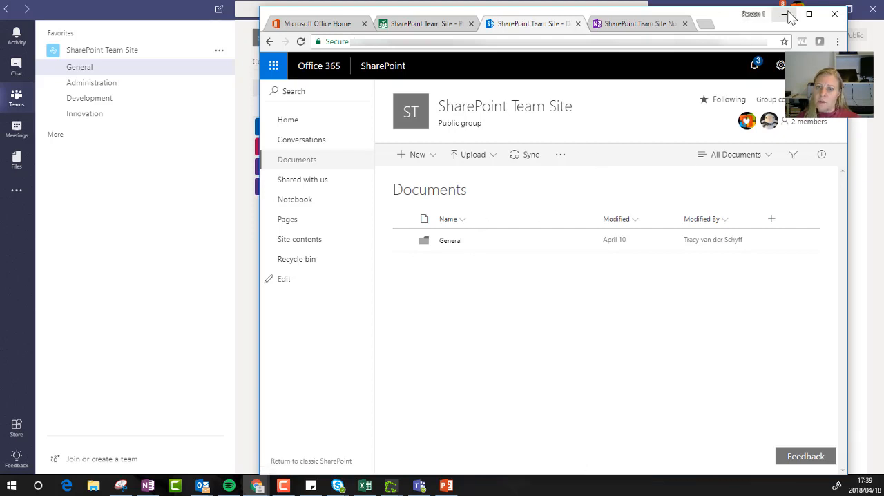
left_click(789, 13)
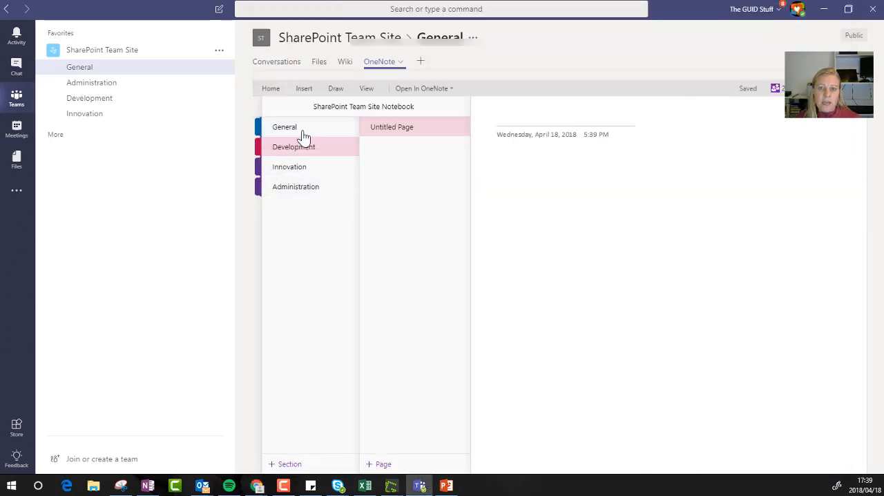